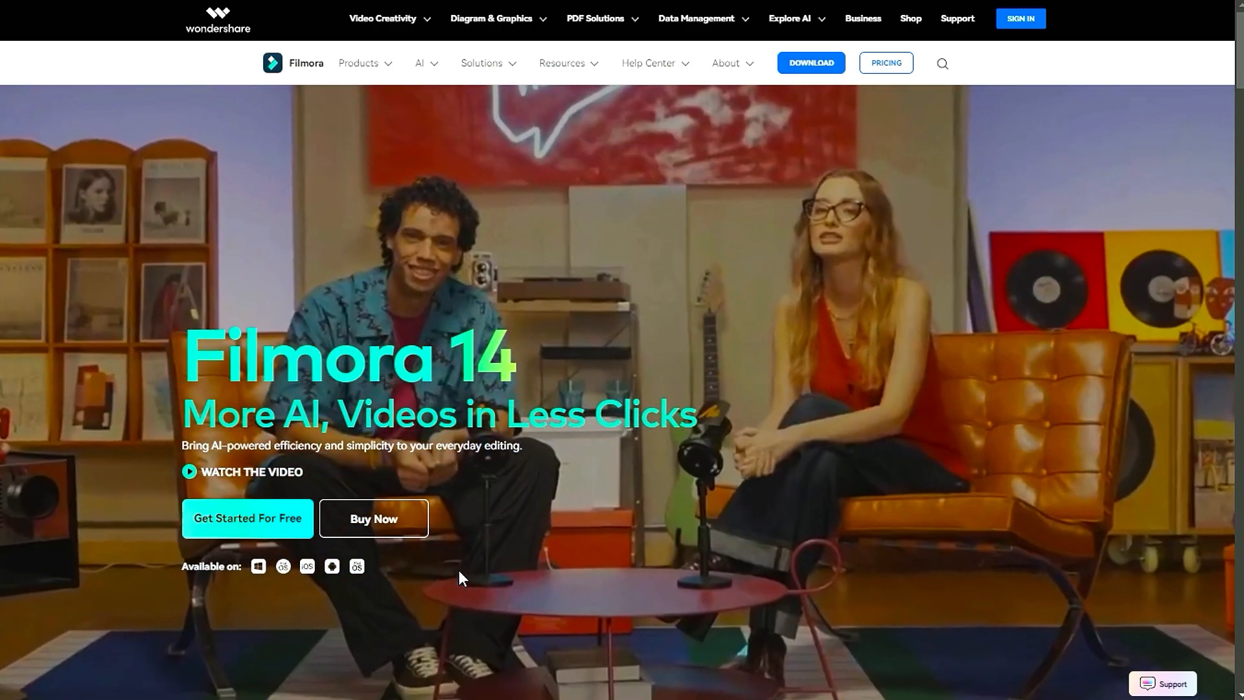
# - Download and save the Filmora 14 installer, then subscribe on the tutorial page
pyautogui.click(247, 518)
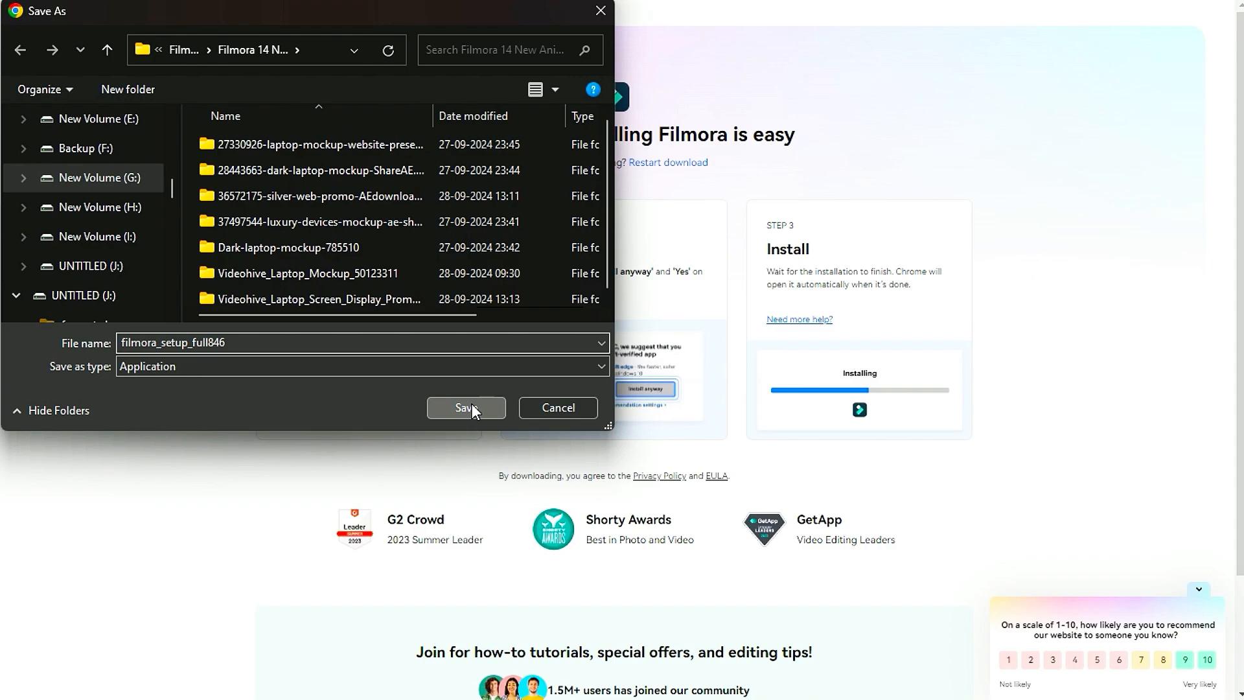
pyautogui.click(466, 406)
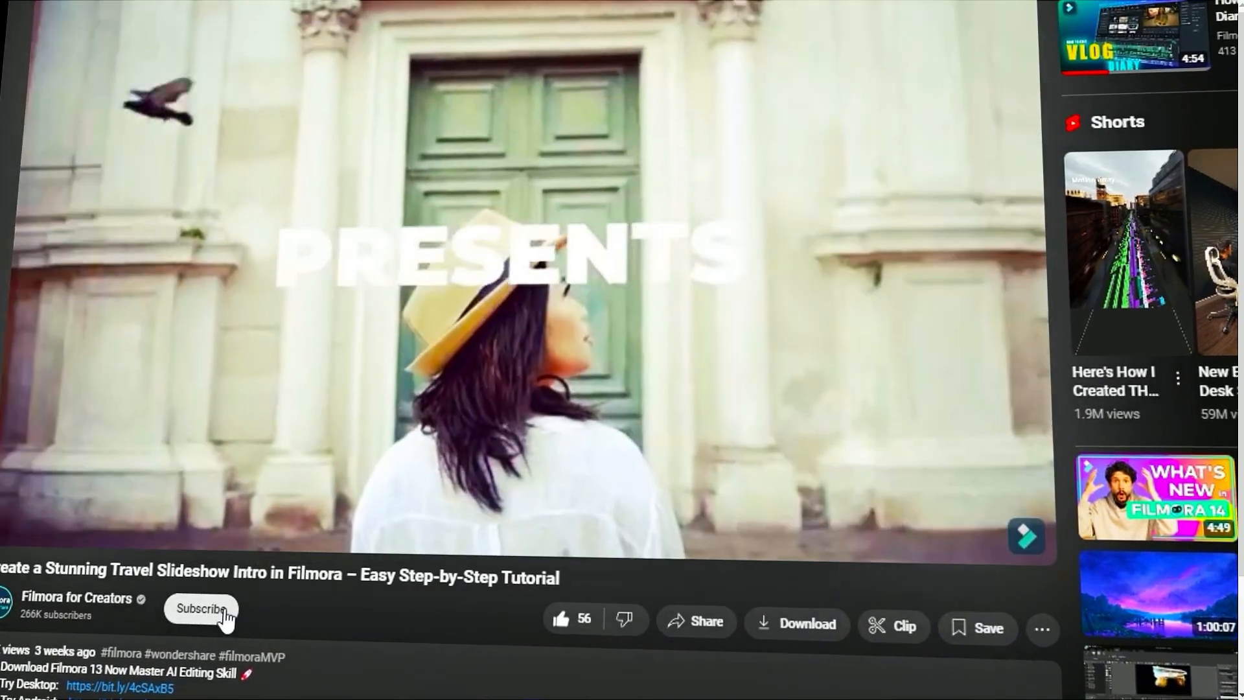
pyautogui.click(201, 609)
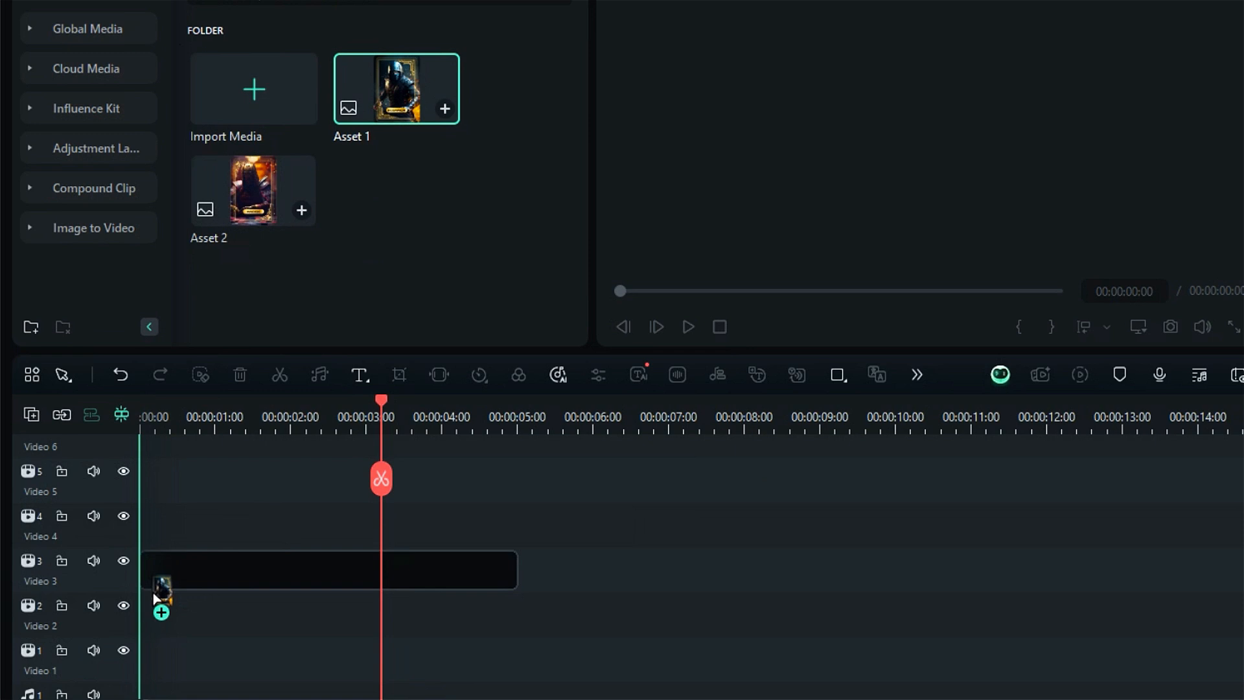
# - Place the Scorpion card on the Video 3 track and set Scale Y to 80
pyautogui.moveTo(162, 571); pyautogui.dragTo(865, 583)
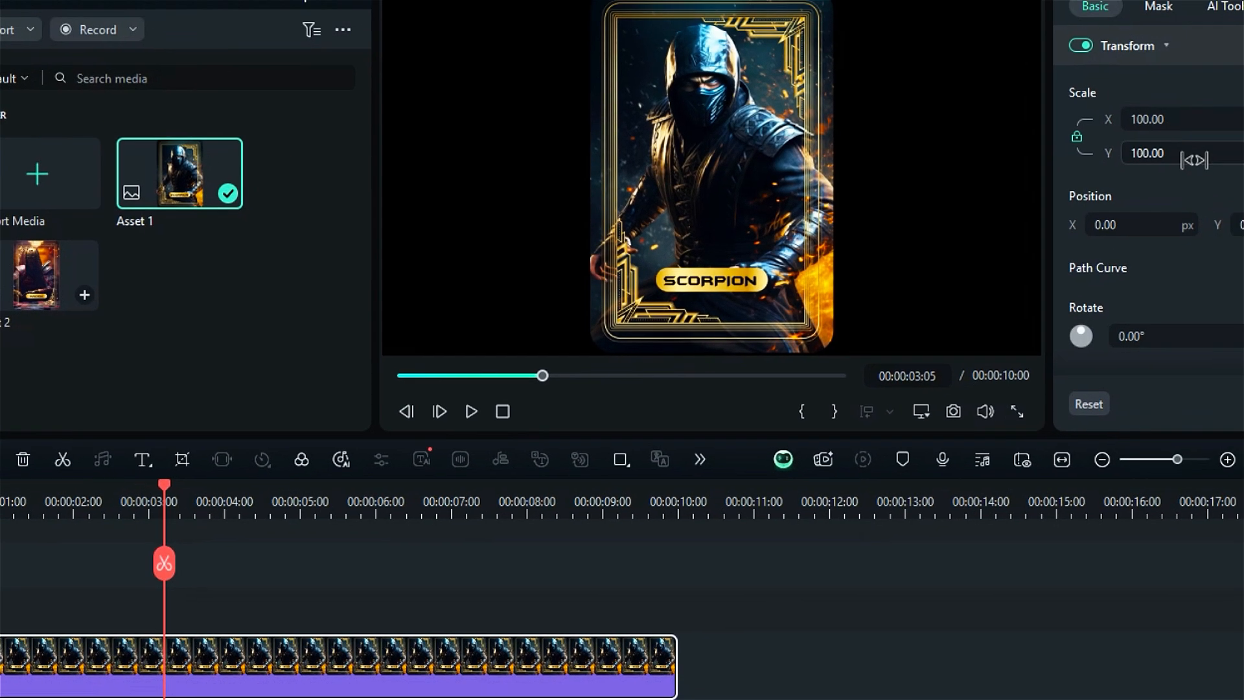
pyautogui.write('80')
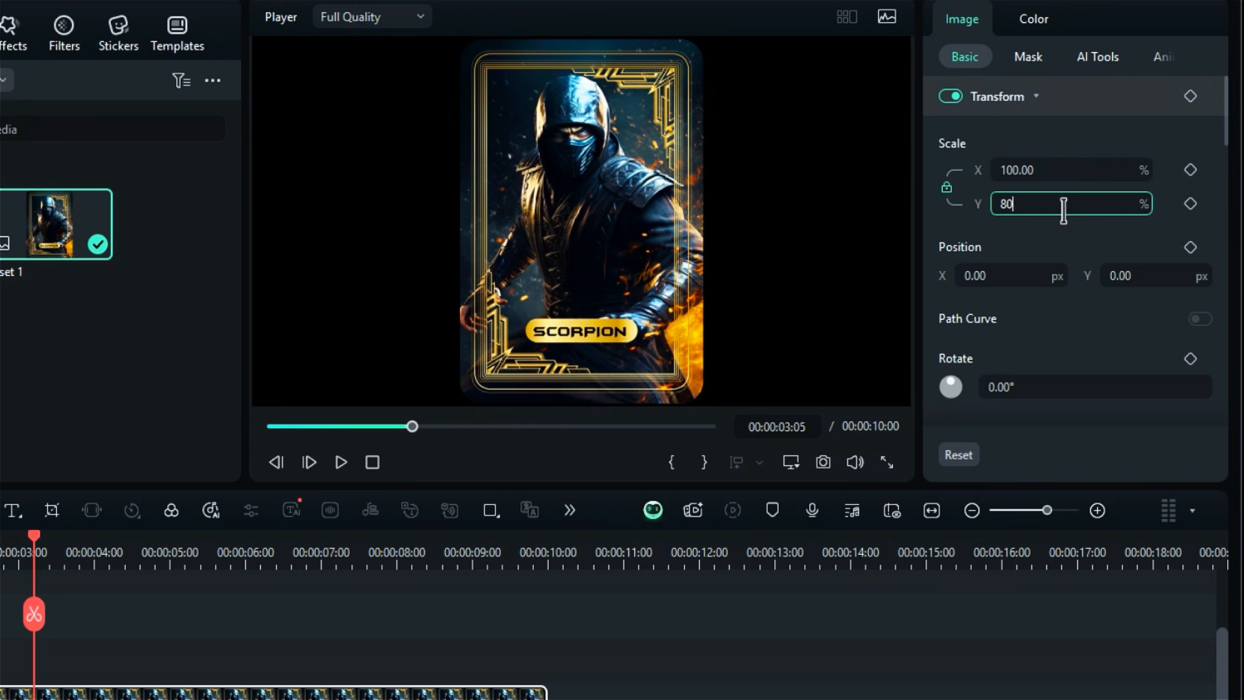
pyautogui.press('Enter')
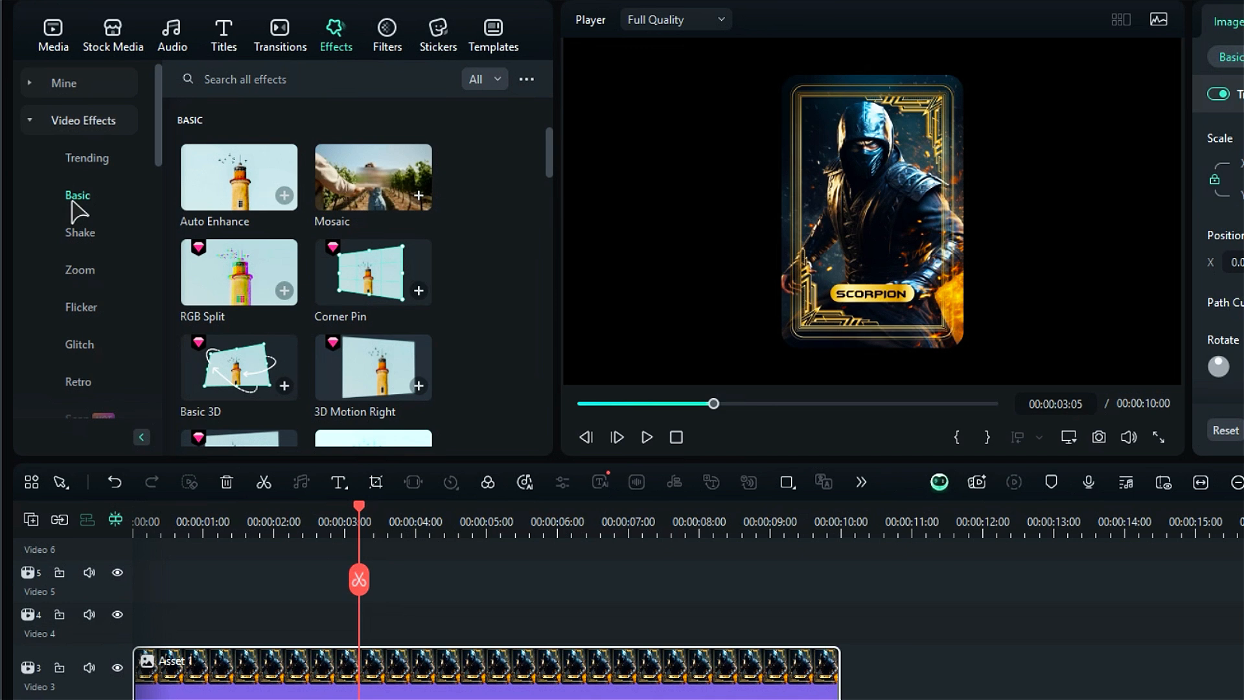
# - Add the Basic 3D video effect to the Scorpion clip
pyautogui.moveTo(238, 367); pyautogui.dragTo(247, 678)
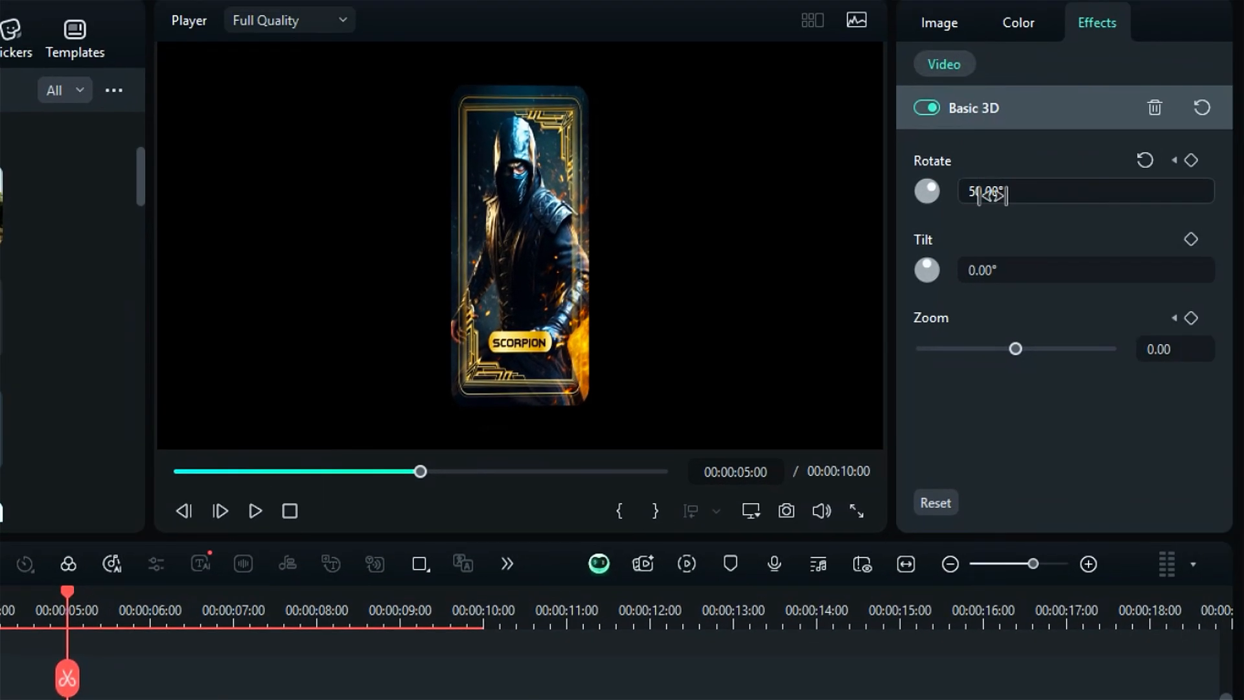
# - Keyframe the Basic 3D rotation at 1260°, then 1450° later, and return to the start
pyautogui.write('1260')
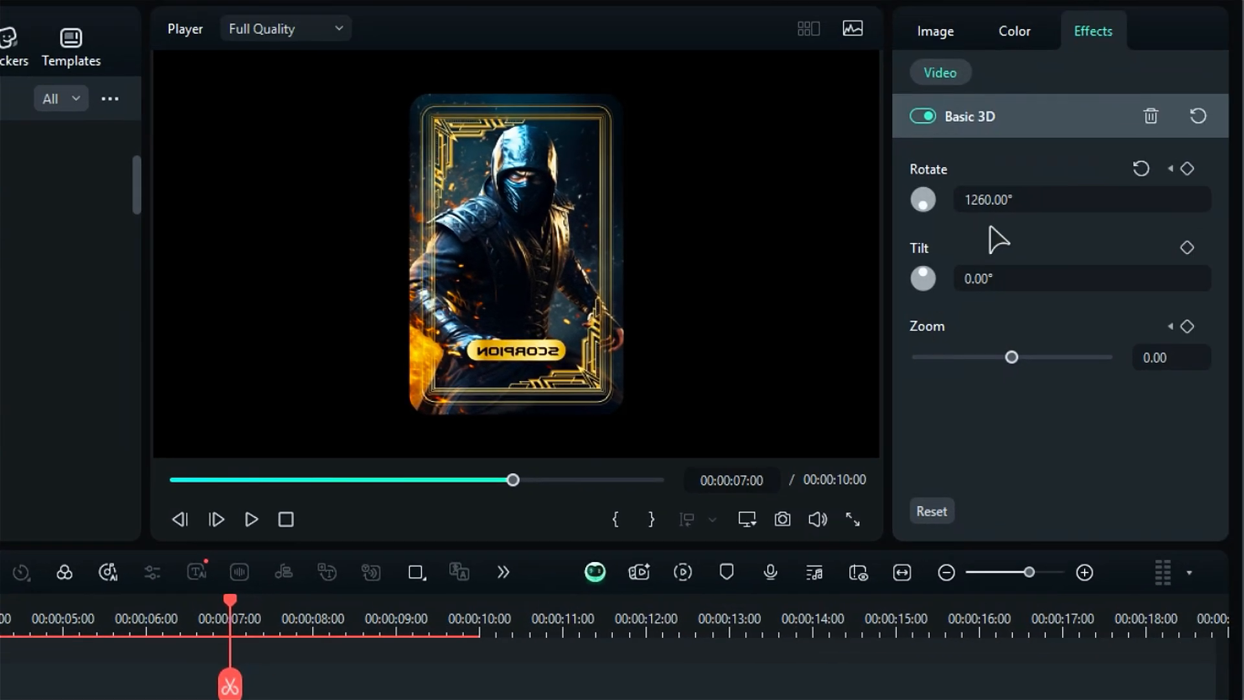
pyautogui.click(1187, 168)
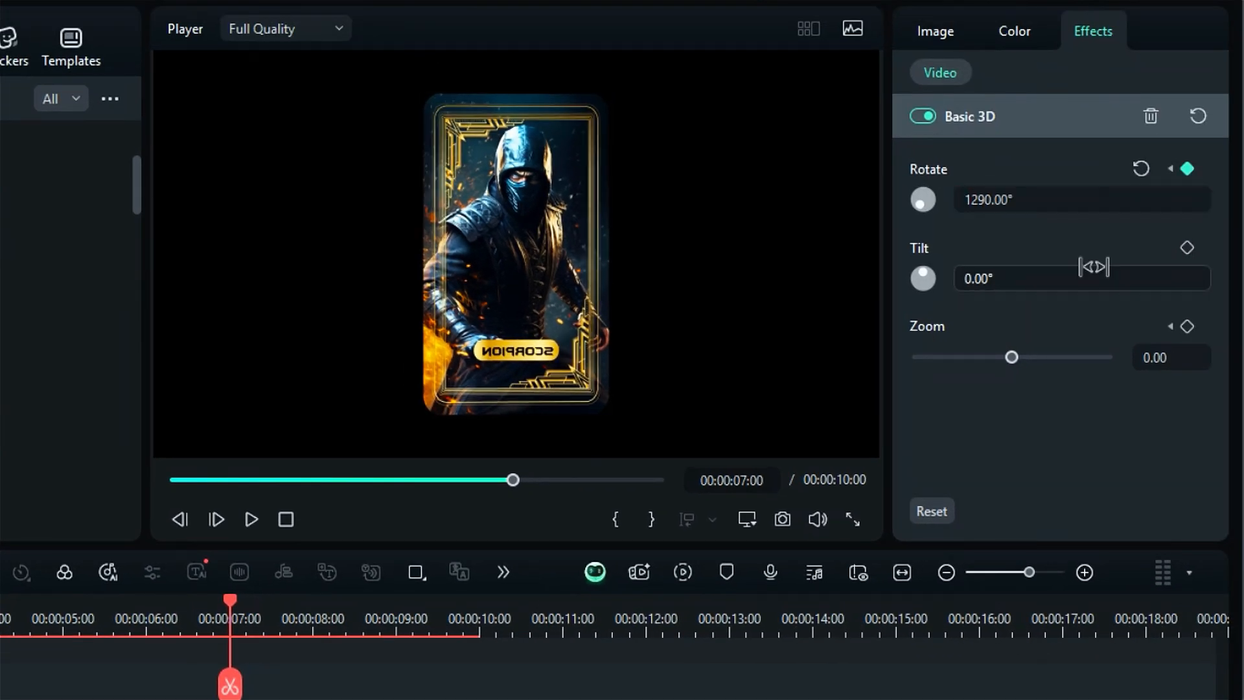
pyautogui.scroll(-3)
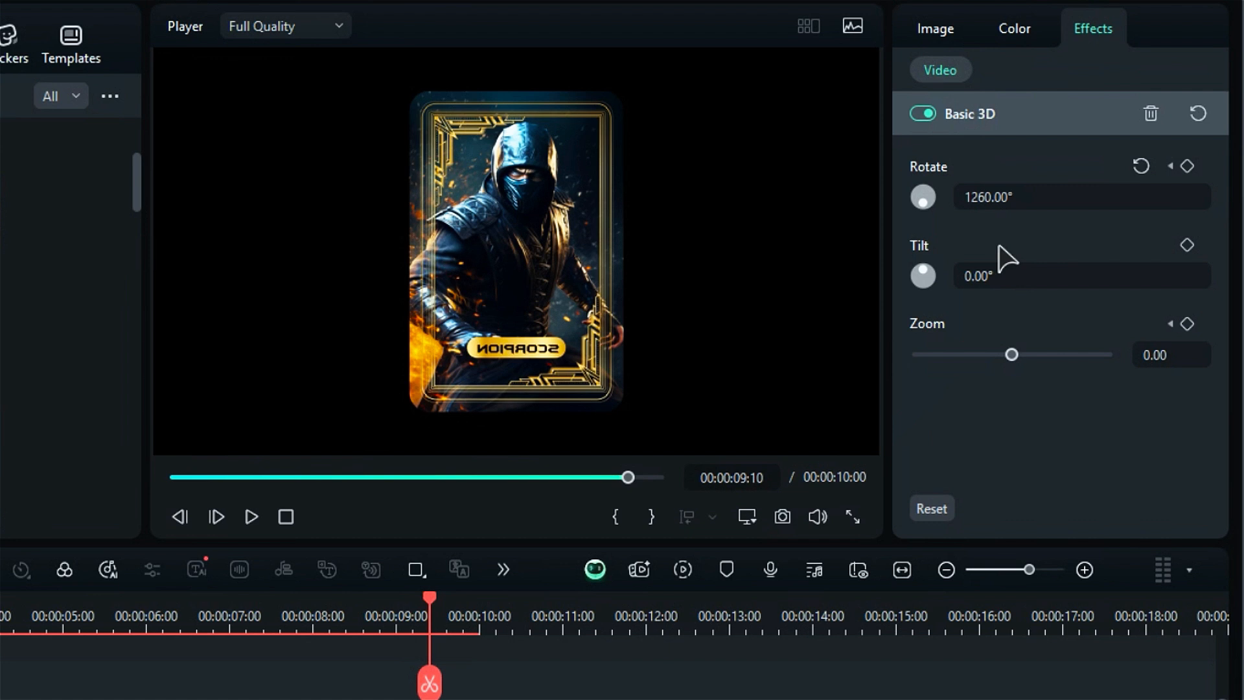
pyautogui.doubleClick(1015, 197)
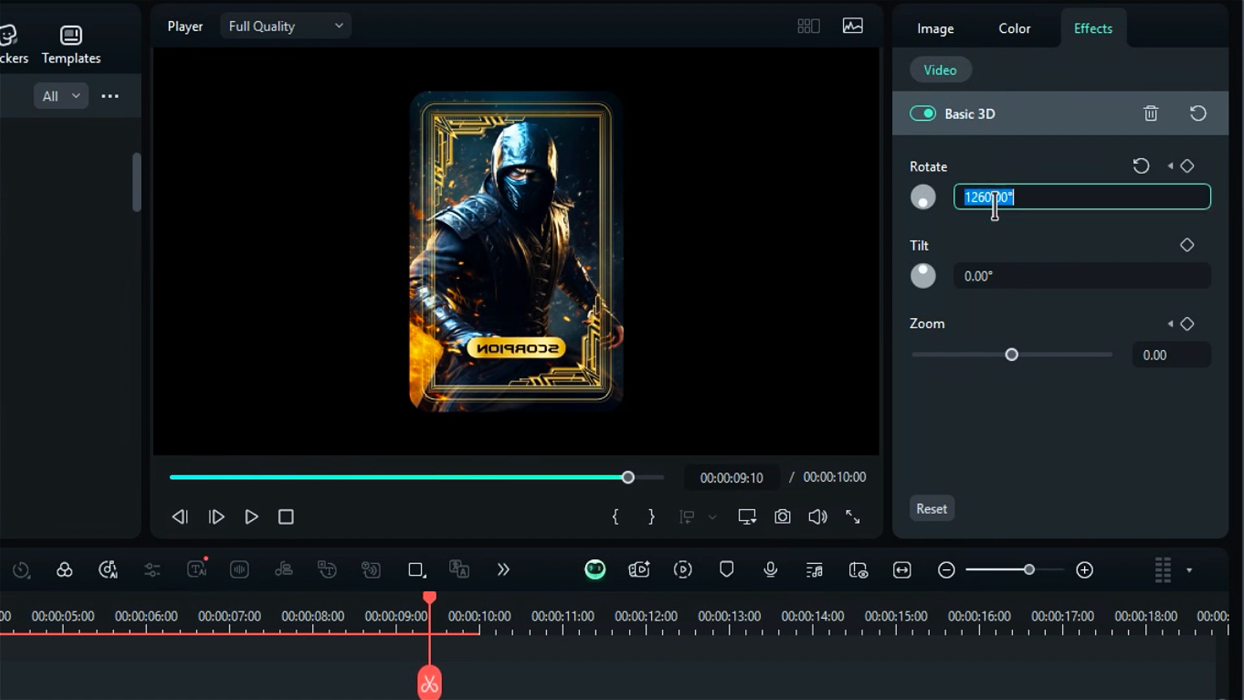
pyautogui.write('1450')
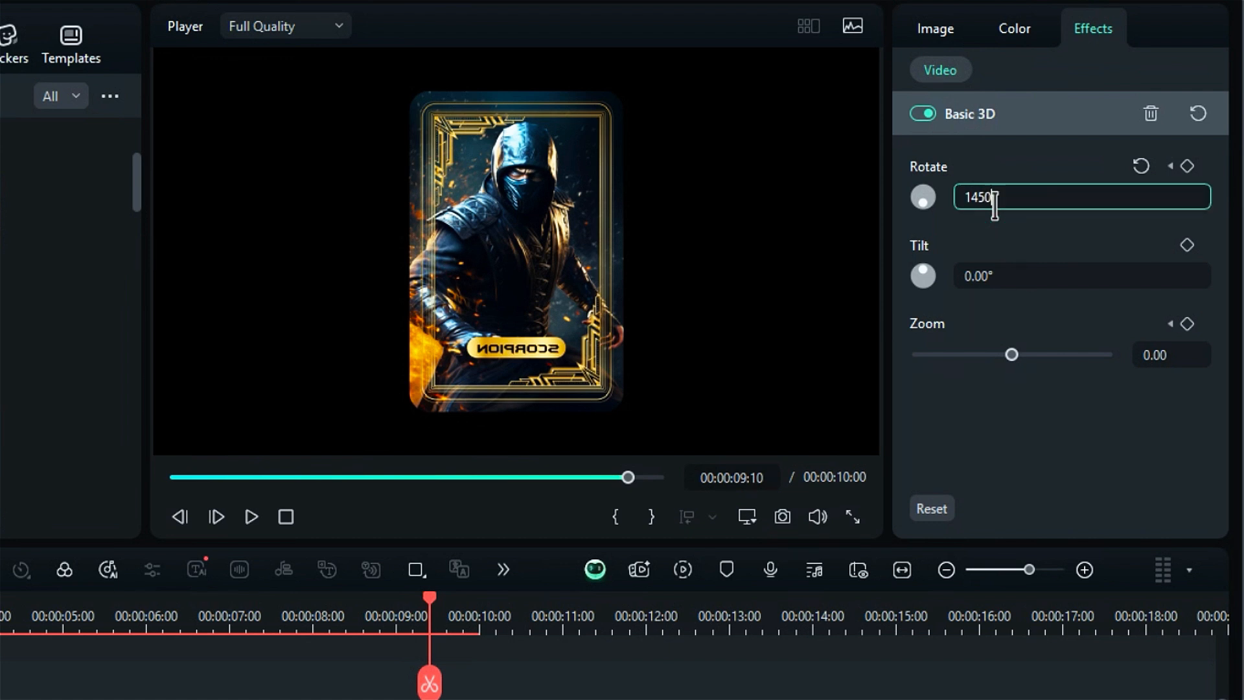
pyautogui.click(285, 516)
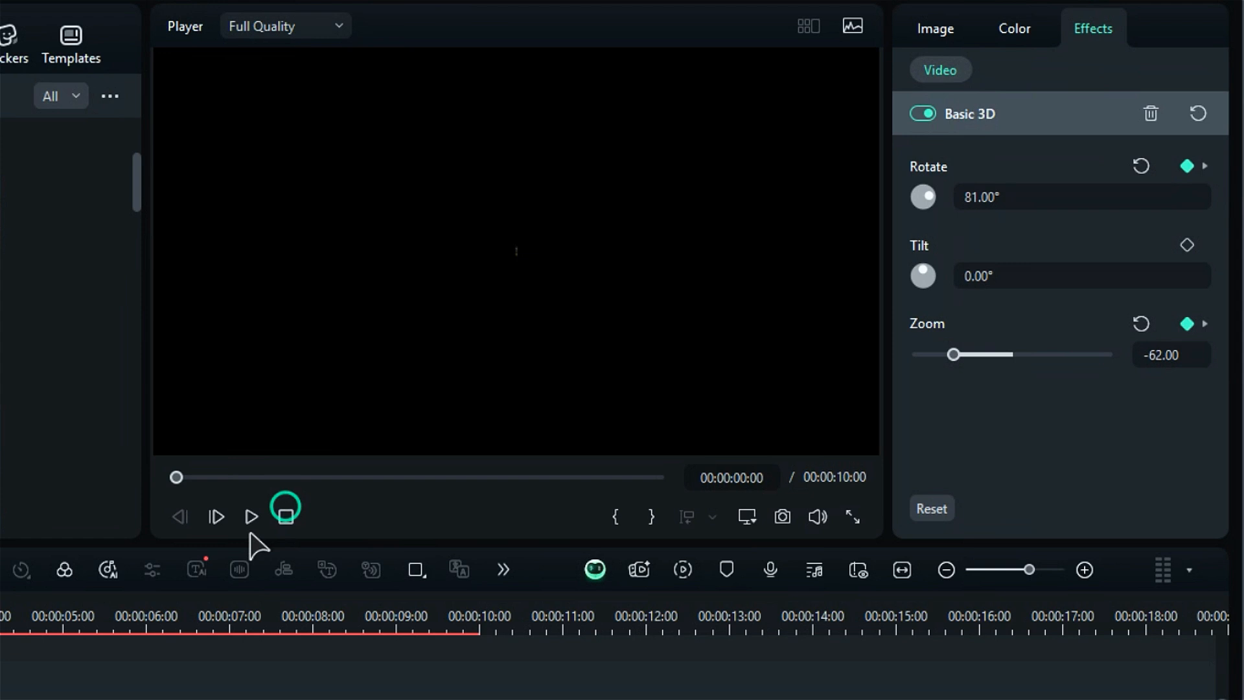
pyautogui.click(251, 517)
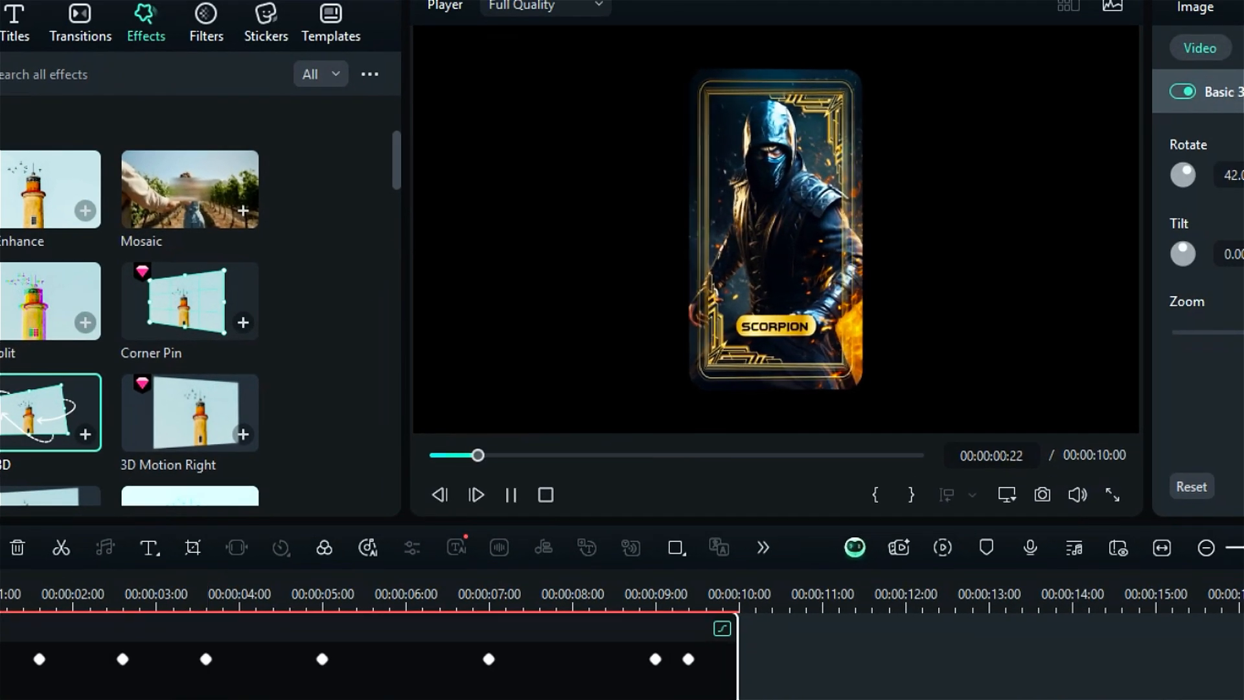
pyautogui.click(147, 575)
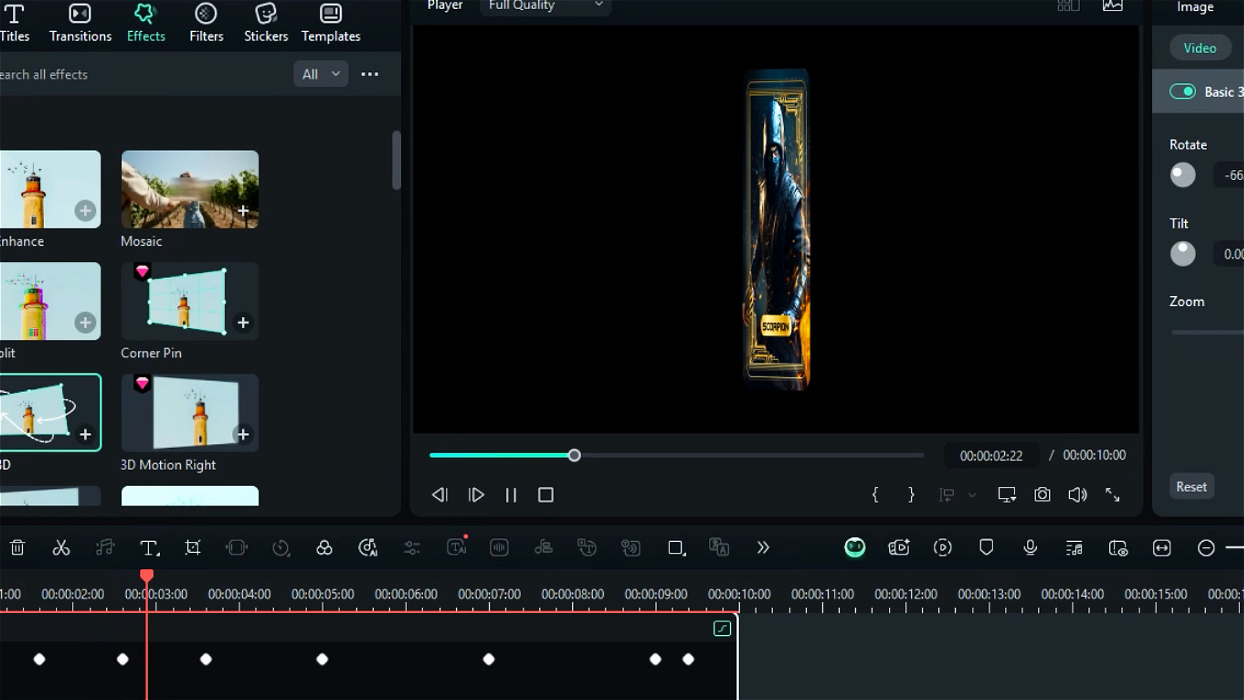
pyautogui.click(476, 494)
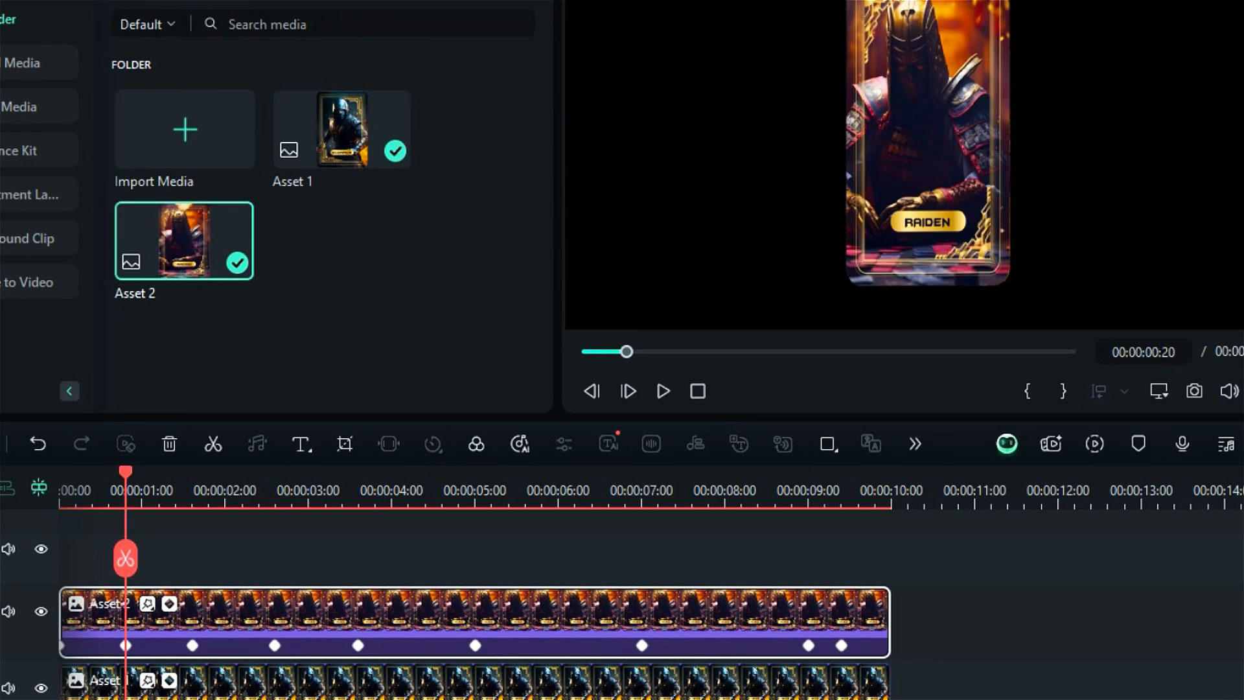
# - Place the Raiden card above Scorpion and preview the layered card animation
pyautogui.click(948, 362)
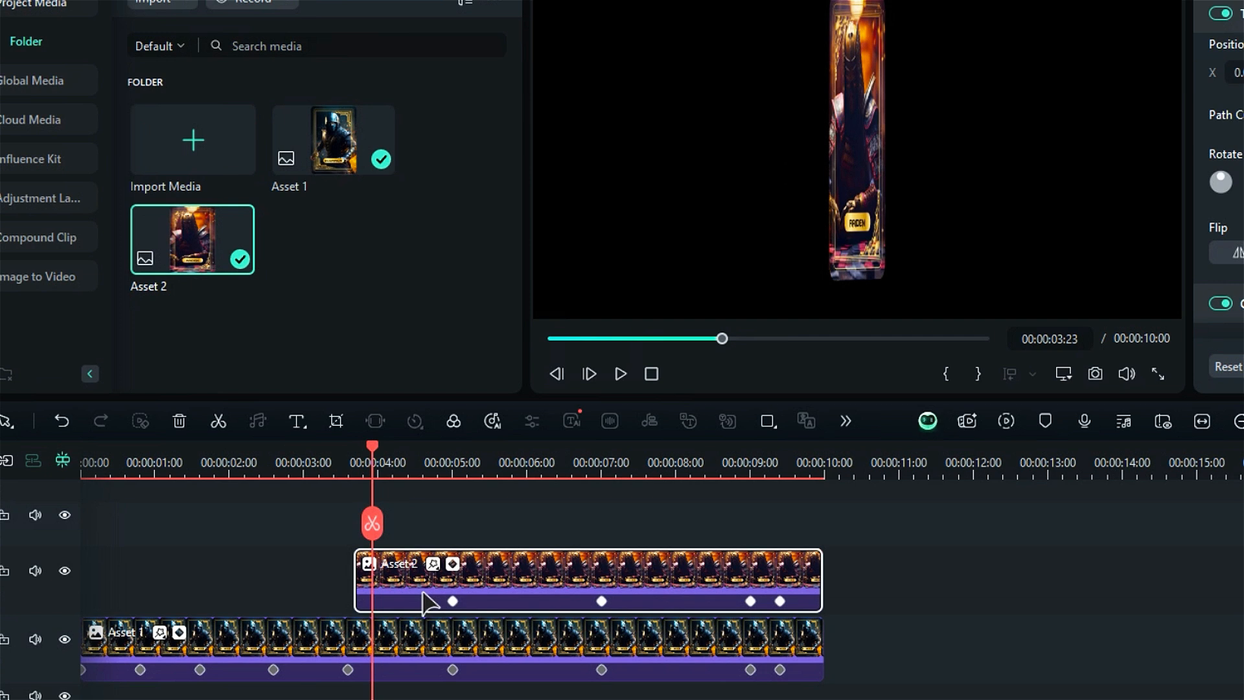
pyautogui.moveTo(413, 568)
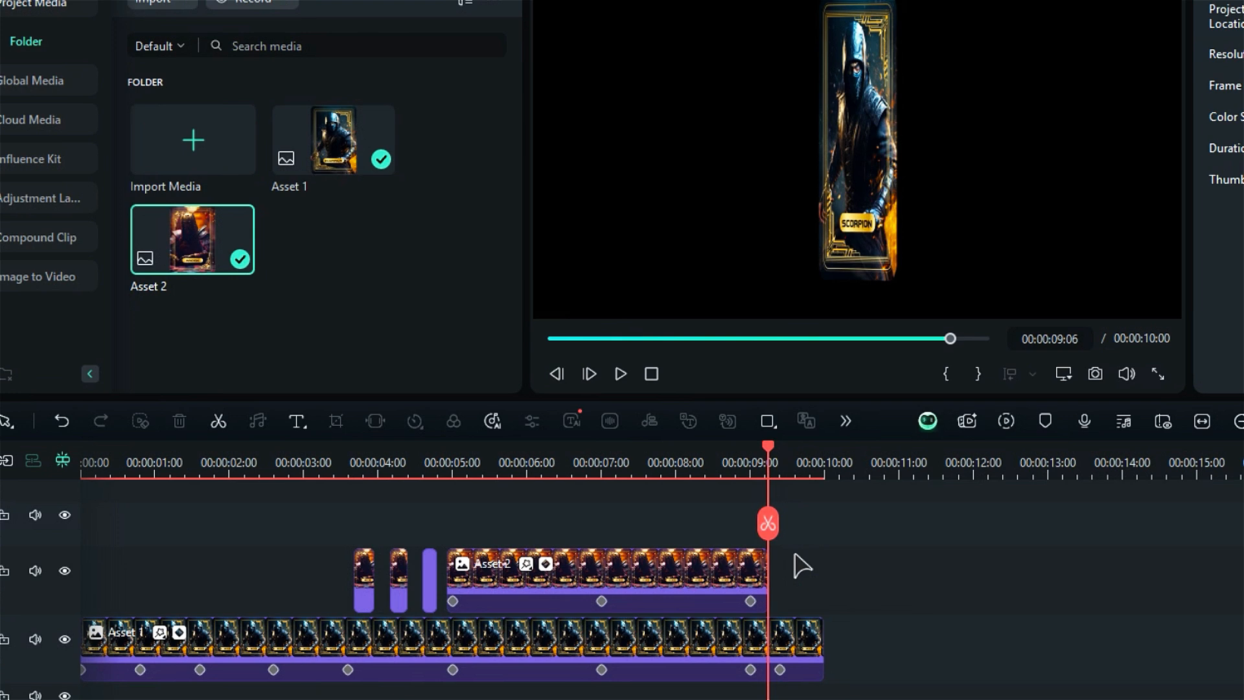
pyautogui.click(621, 374)
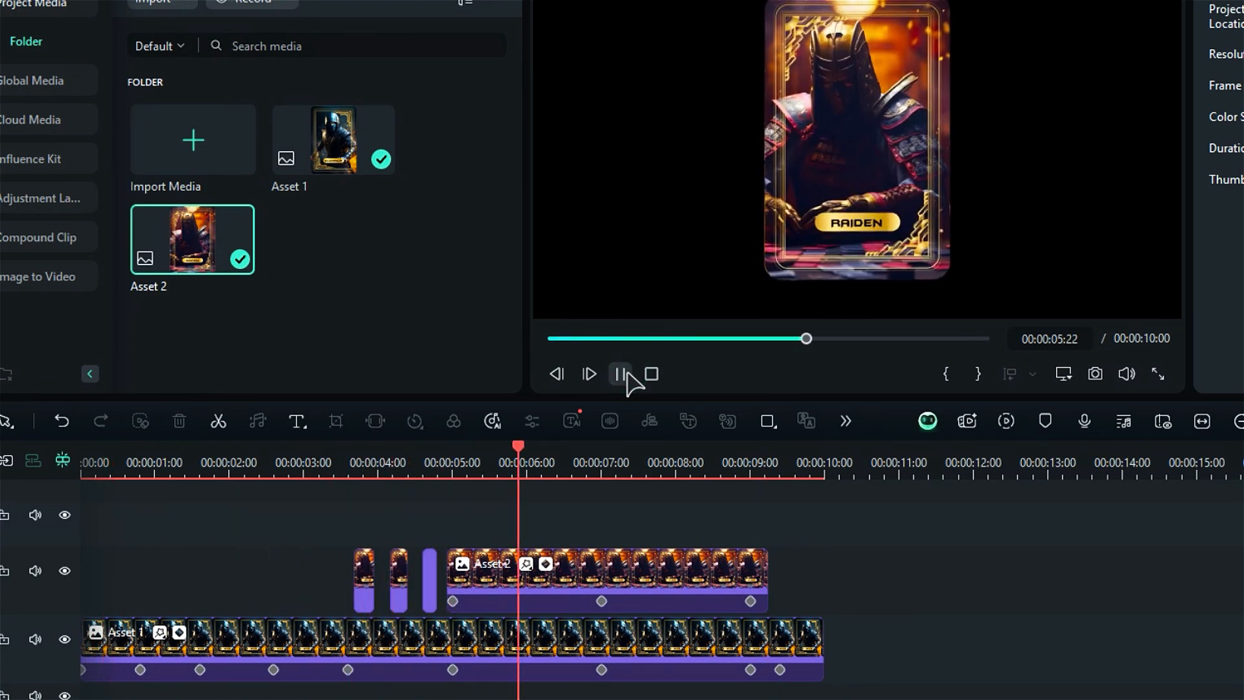
pyautogui.click(459, 37)
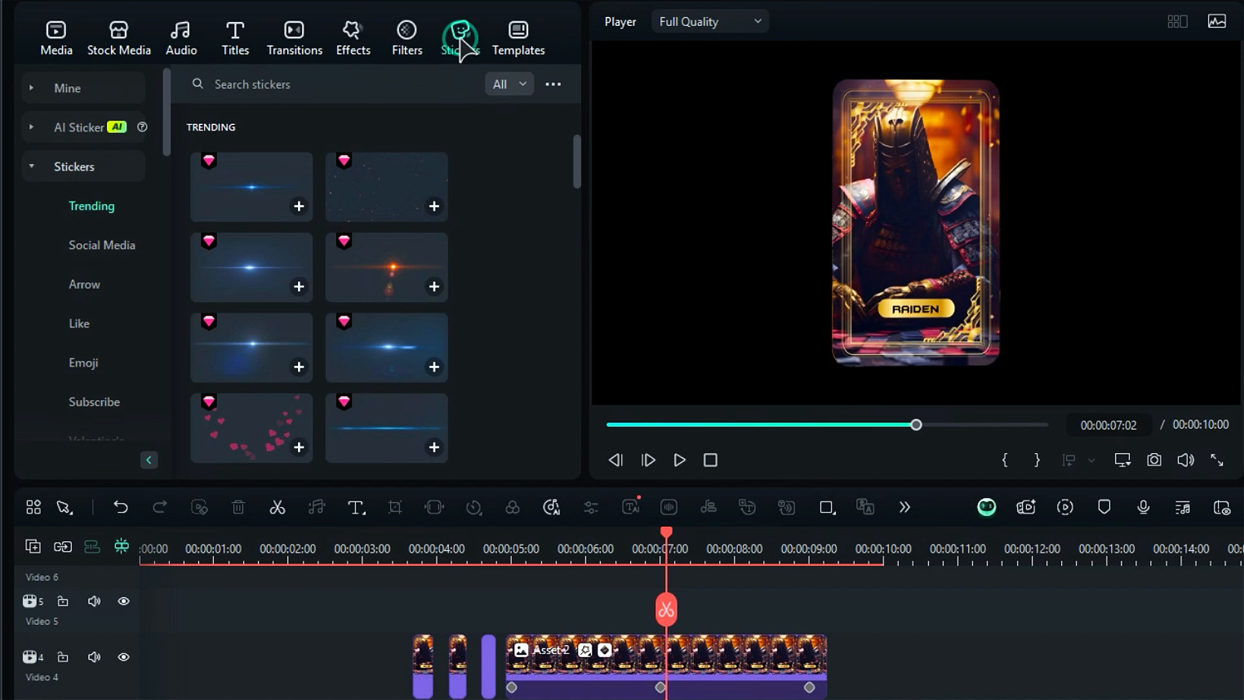
# - Search stickers for 'fire' and trim the explosion clip to end at 10 seconds
pyautogui.write('fire')
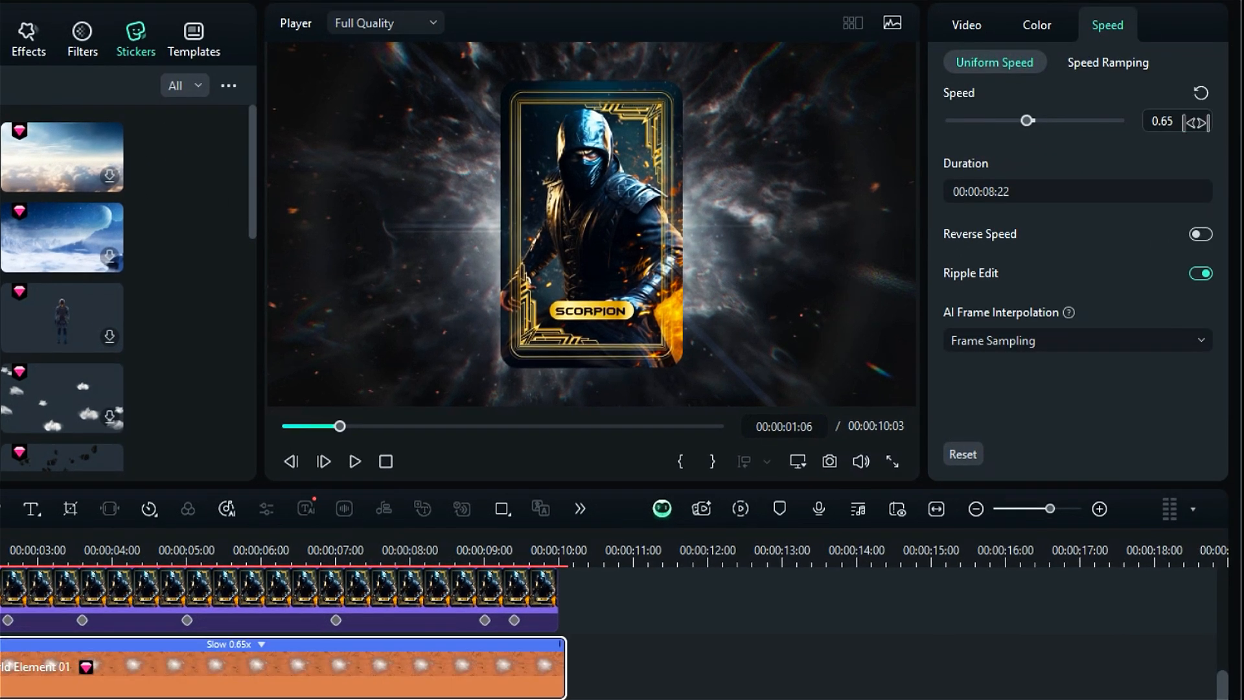
pyautogui.moveTo(547, 591); pyautogui.dragTo(555, 590)
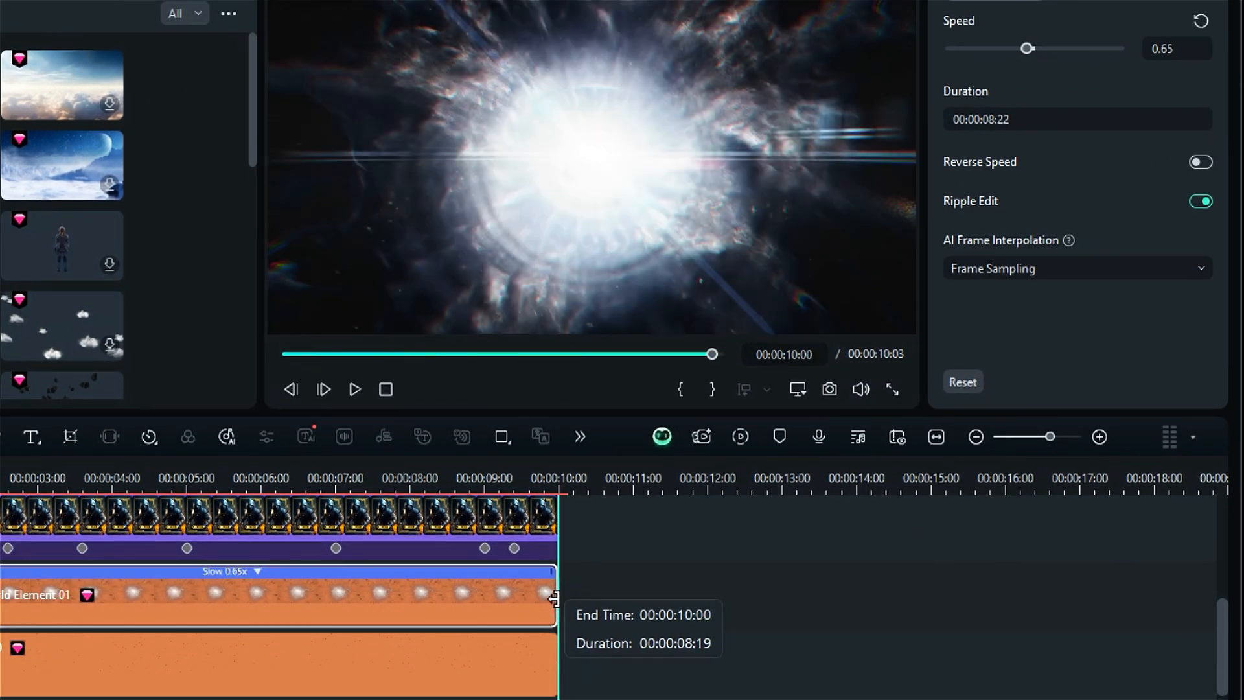
pyautogui.click(452, 38)
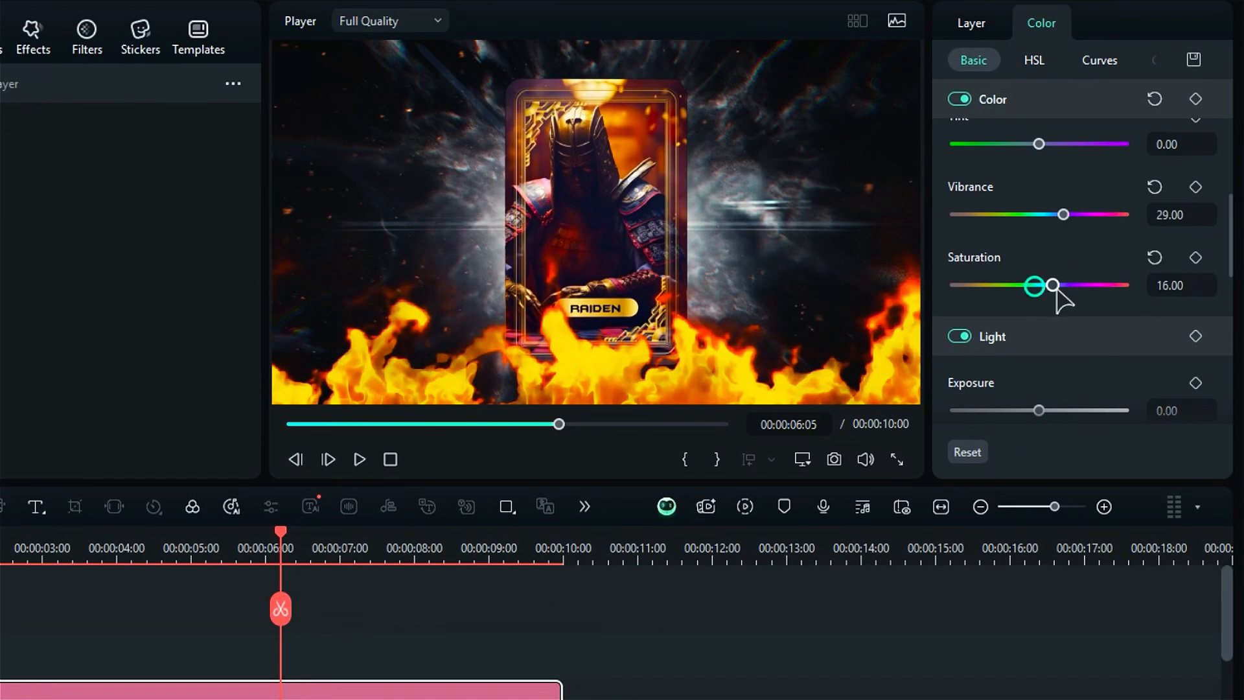
# - Set Vibrance 29, Saturation 16, Highlight 31, Shadow -10, White 11, Black 33, and play
pyautogui.scroll(-3)
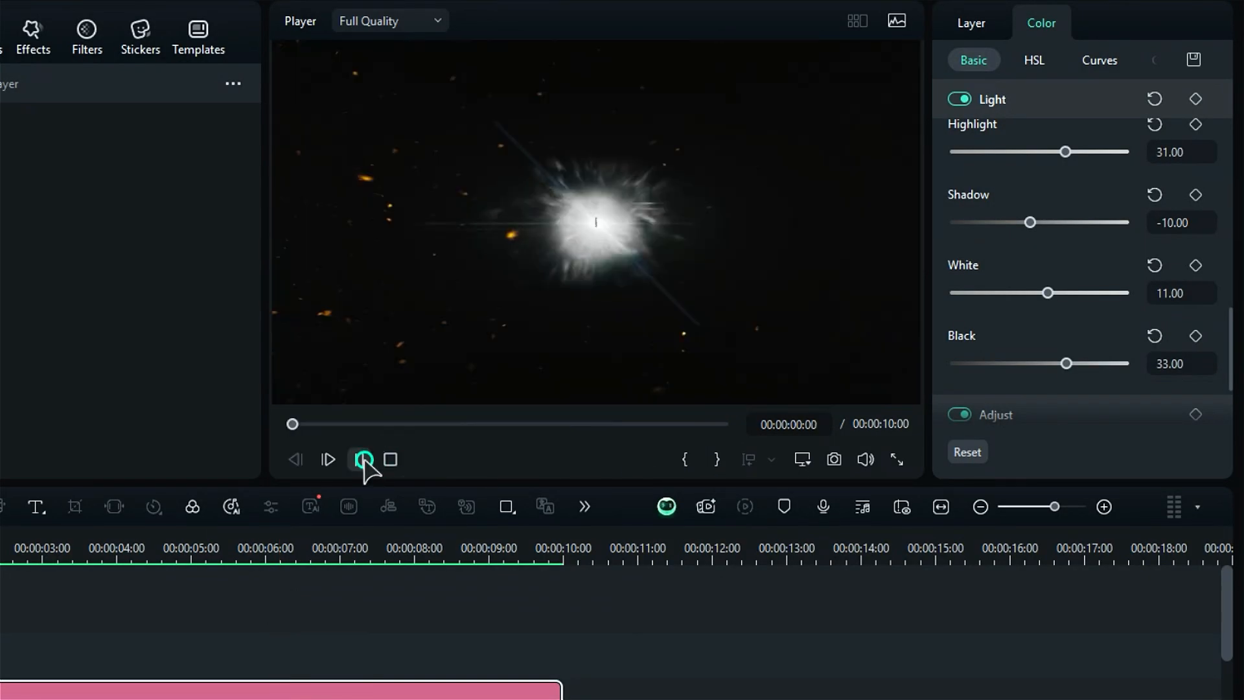
pyautogui.click(359, 460)
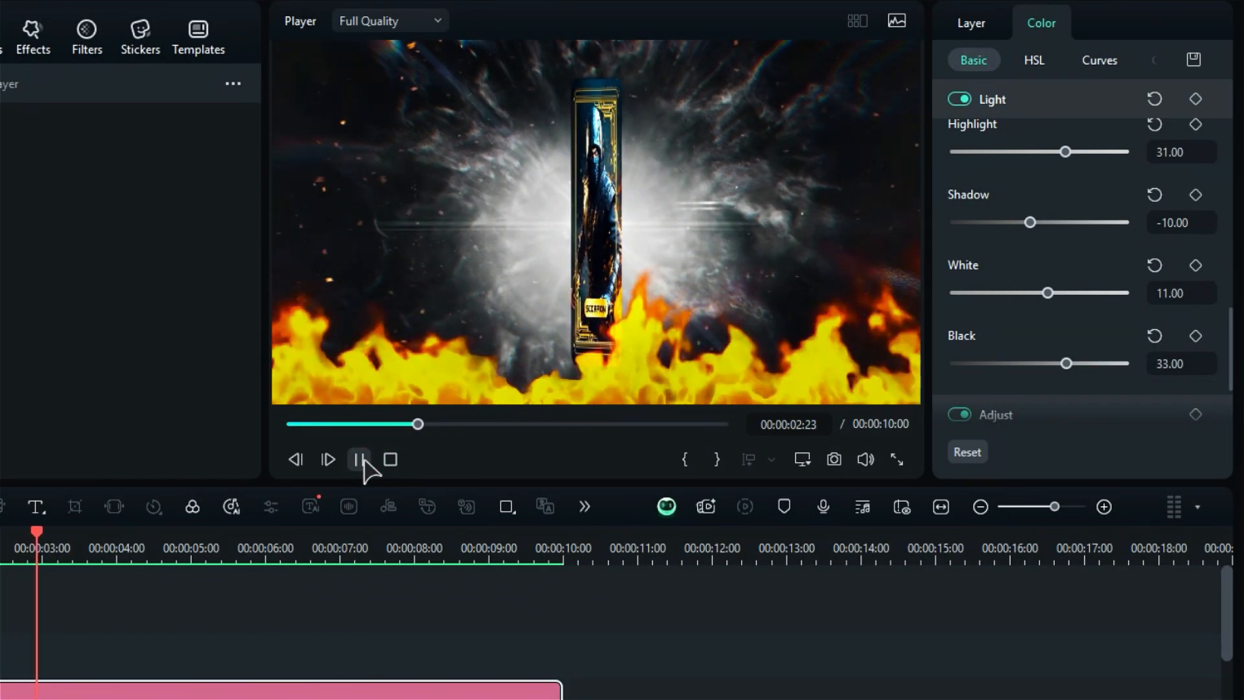